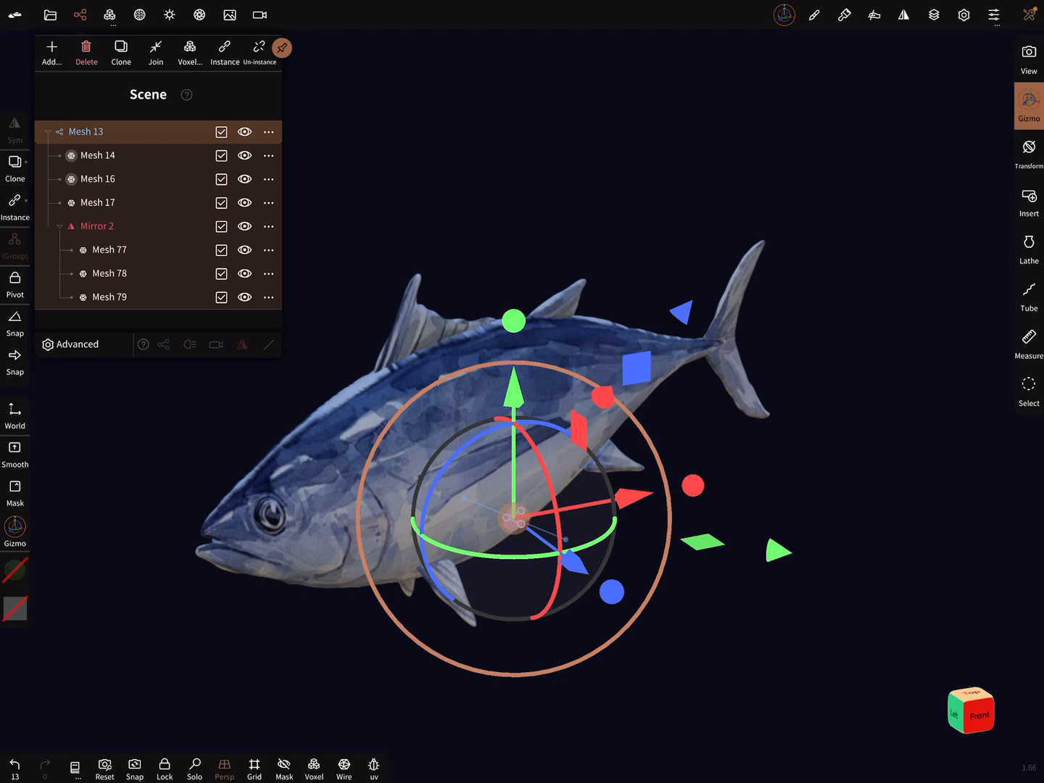
- Collapse Mesh 13 to one entry and glance at the Repeaters section of the Add menu
left_click(46, 131)
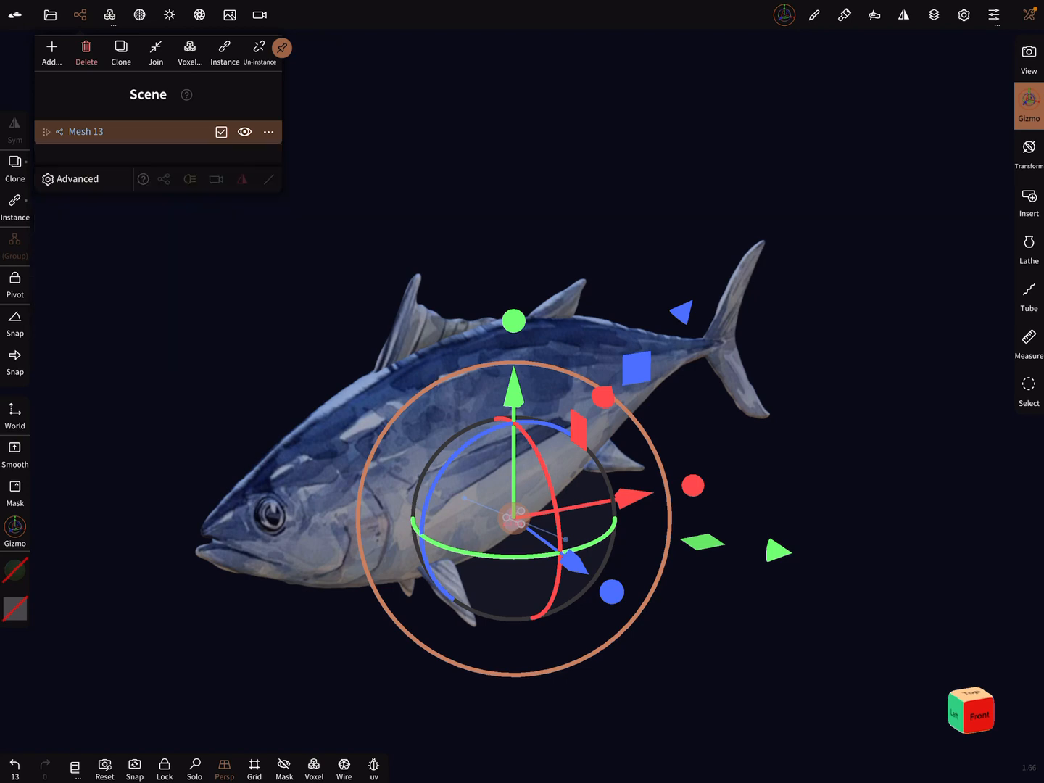
left_click(52, 46)
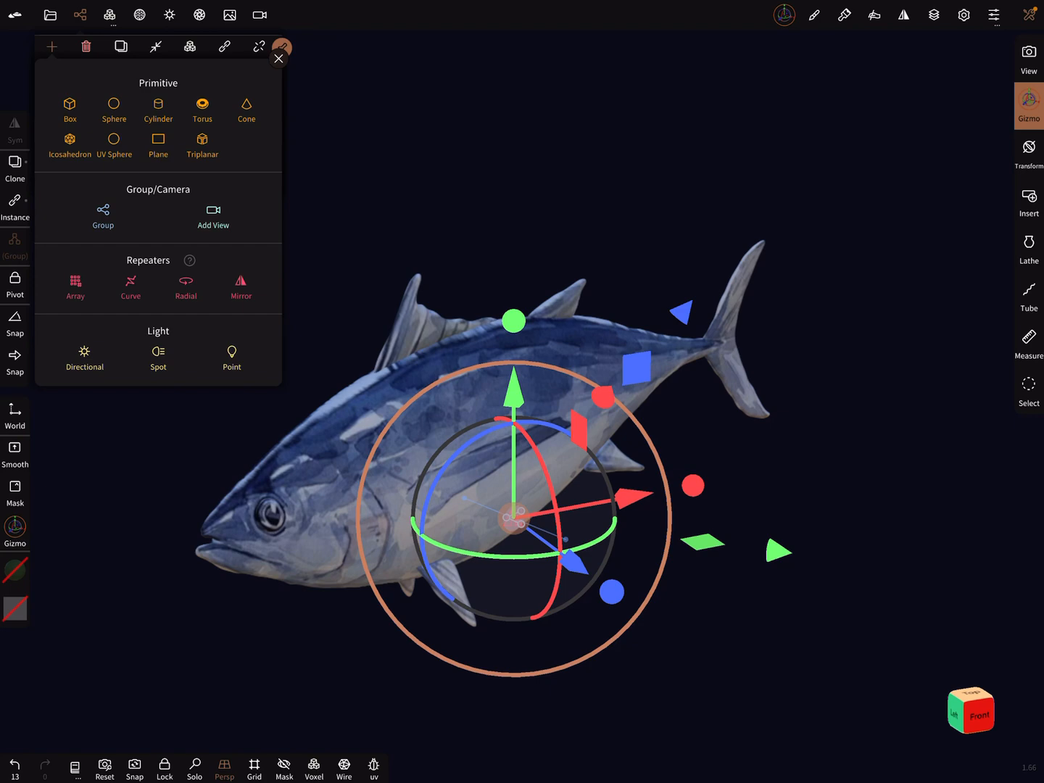
left_click(279, 58)
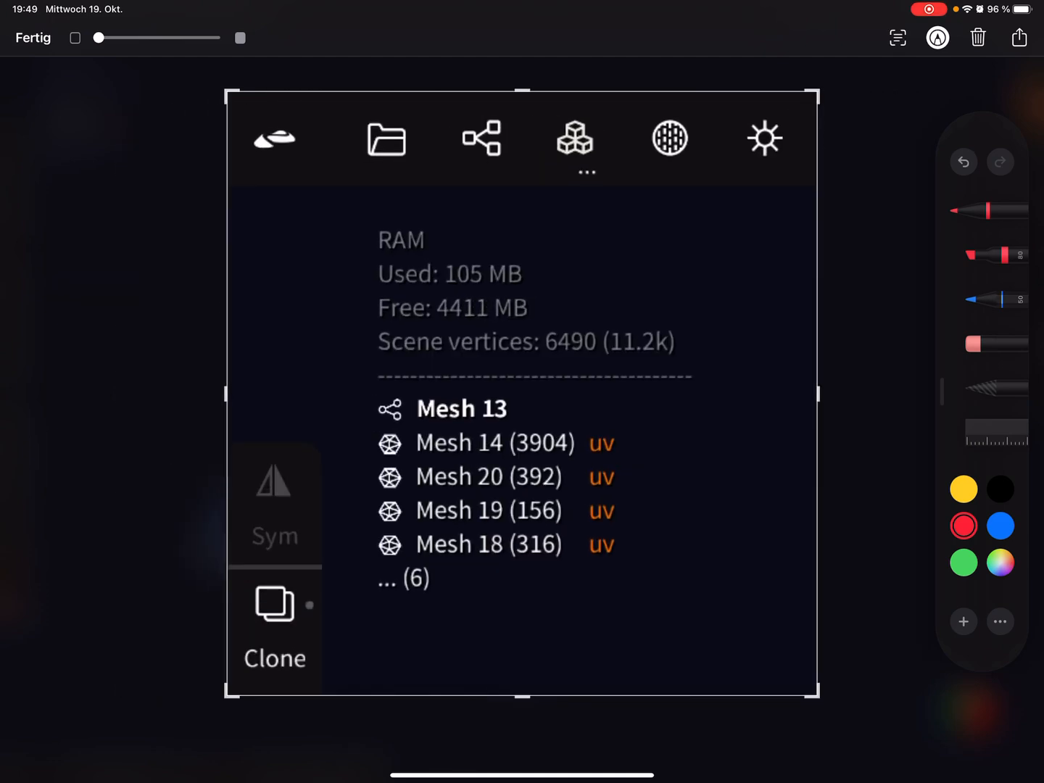
- Circle 'Scene vertices: 6490 (11.2k)' in red and add a small handwritten note
left_click_drag(348, 341, 417, 319)
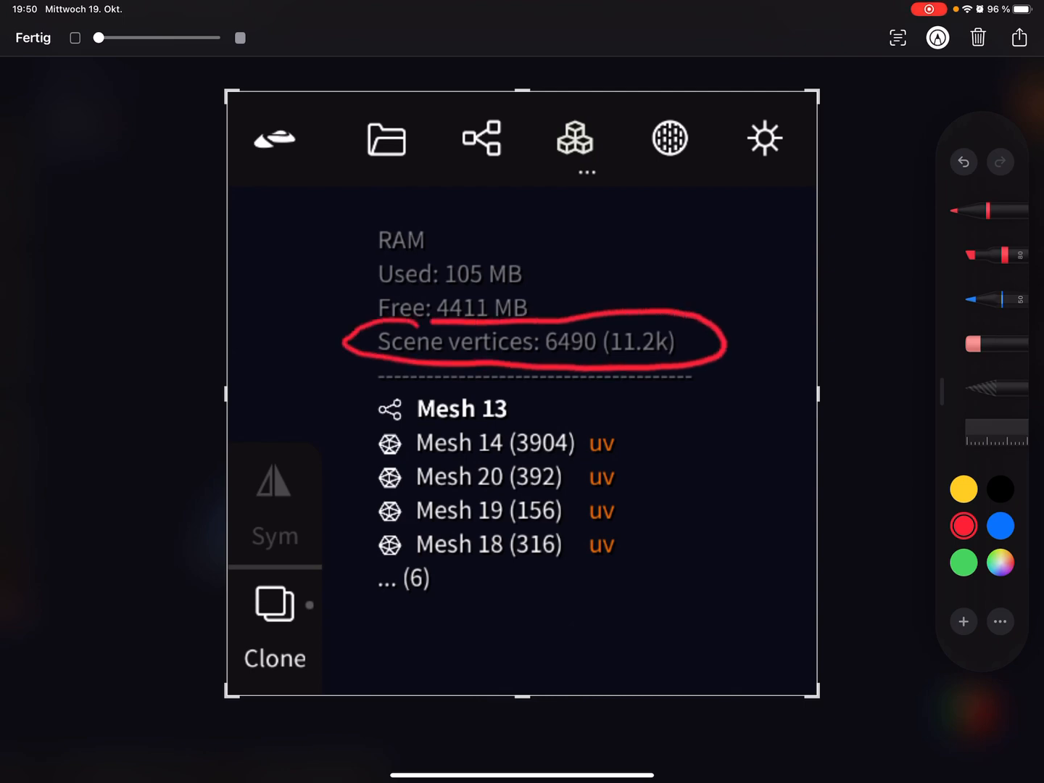
left_click_drag(537, 360, 612, 360)
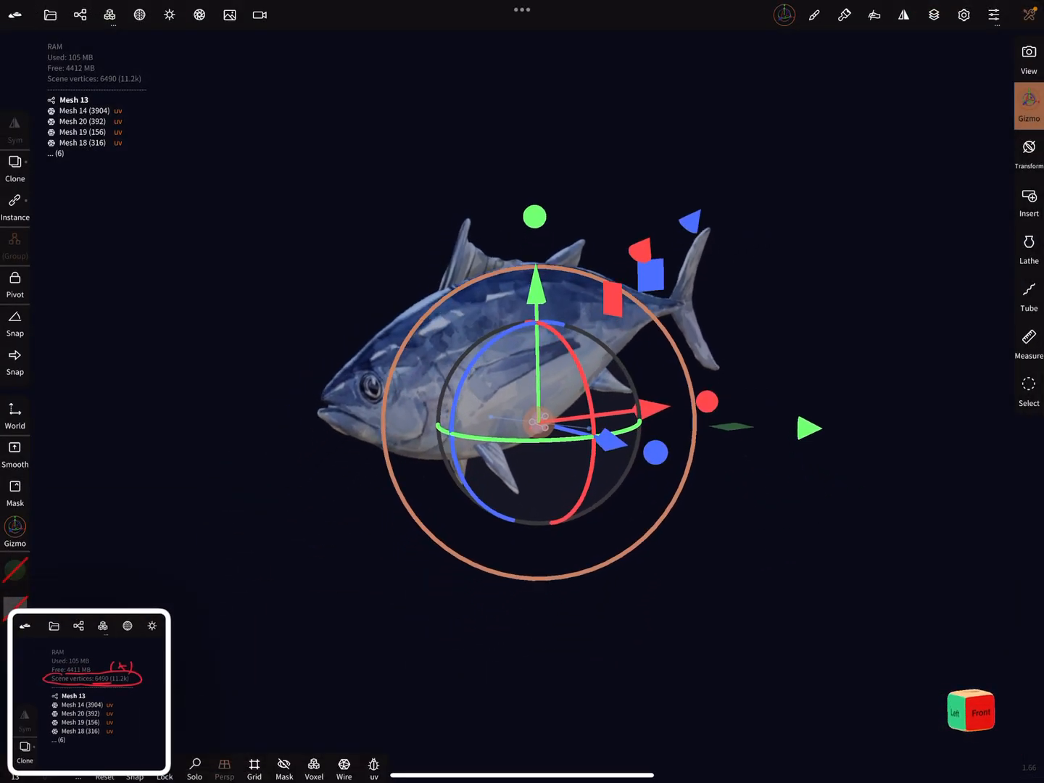
- Wrap the tuna in an Array repeater and raise Offset X from 1.0 to 19.0
left_click(49, 15)
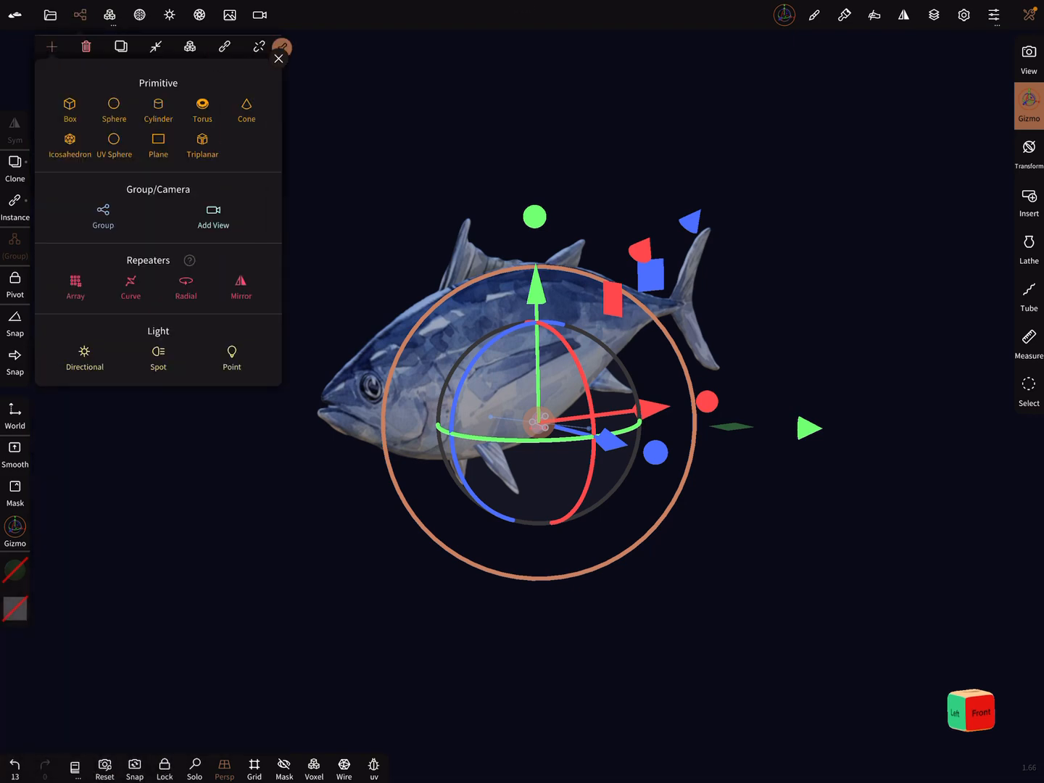
left_click(76, 287)
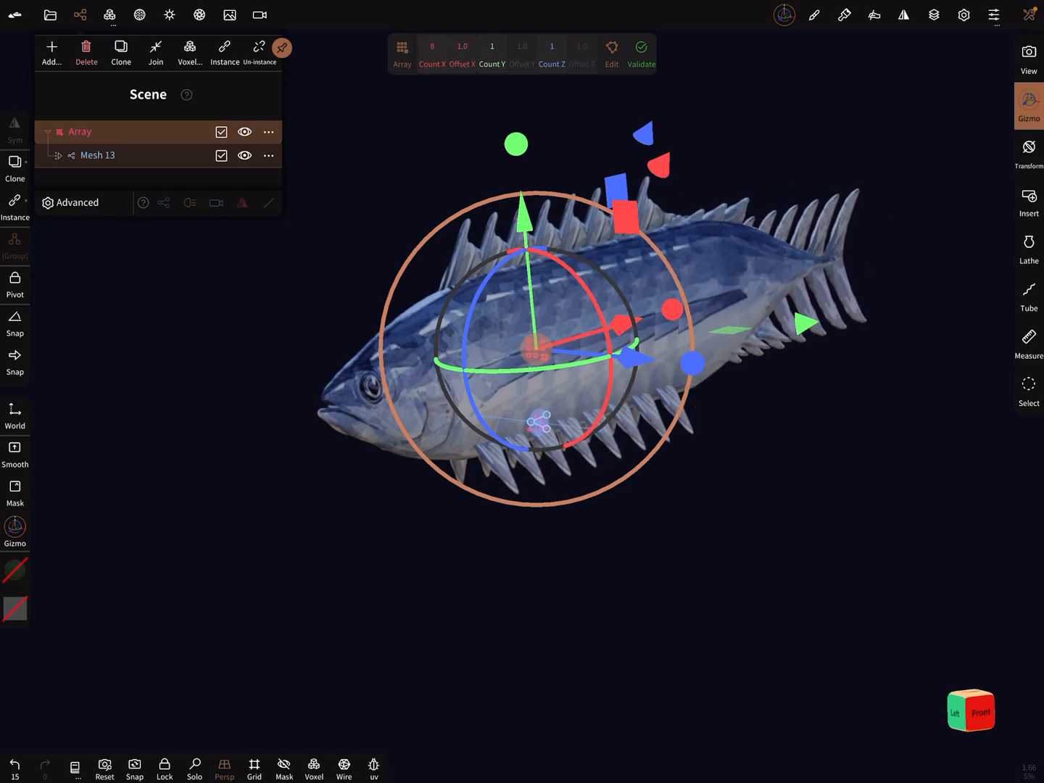
left_click_drag(461, 47, 479, 46)
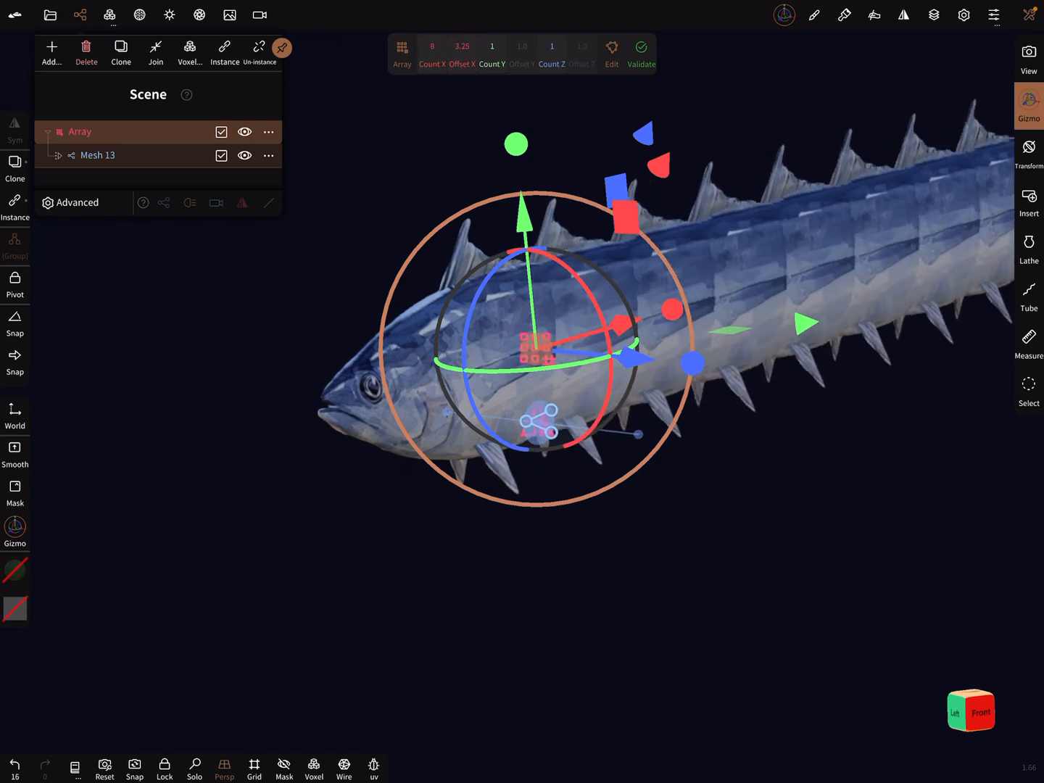
left_click_drag(461, 47, 462, 29)
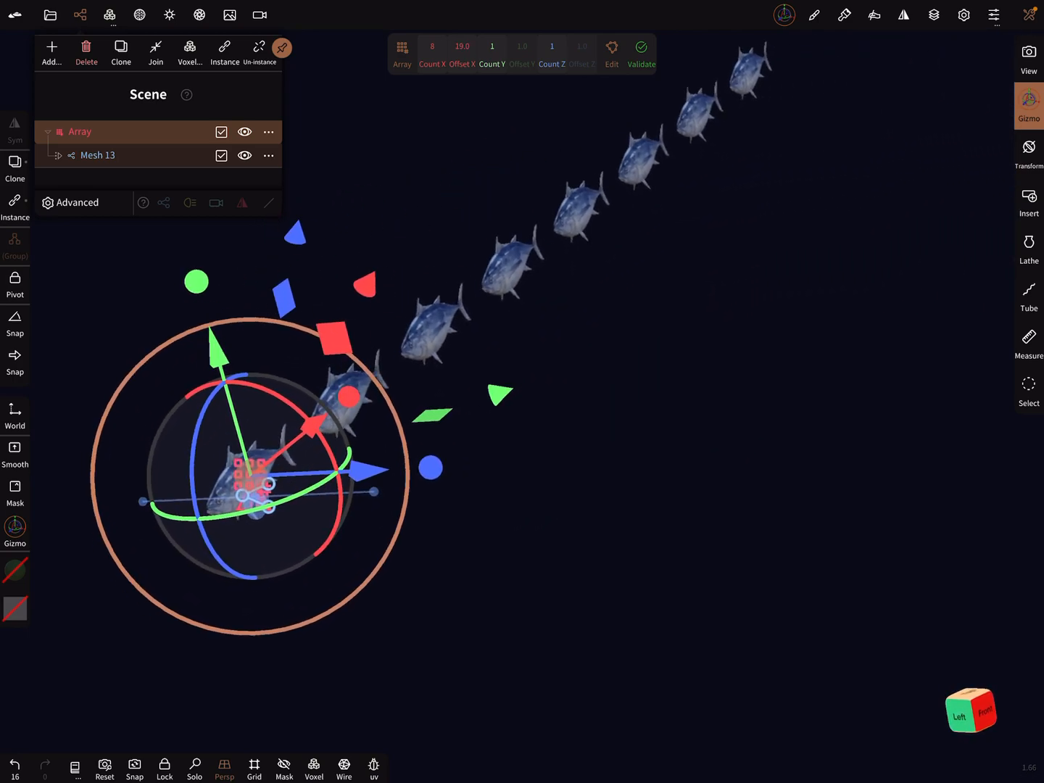
left_click(492, 47)
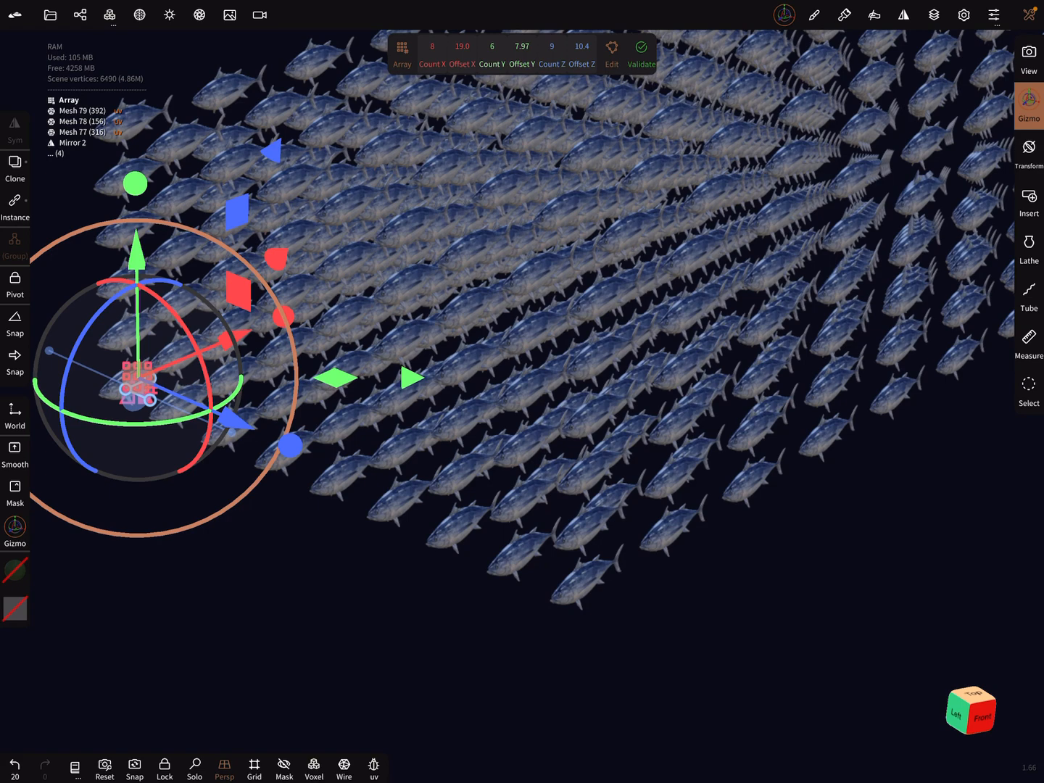
- Start validating the 8 × 8 × 9 tuna array into real geometry
left_click(641, 51)
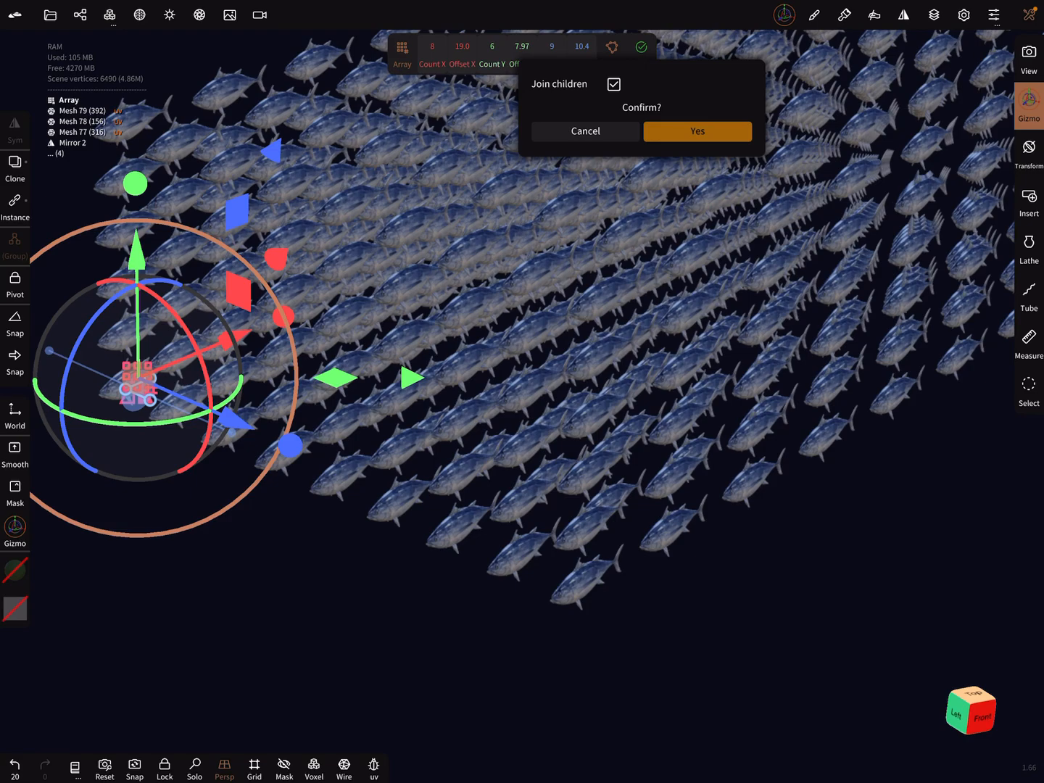
- Confirm validation with 'Join children' checked, creating a single 4.66M-vertex mesh
left_click(696, 130)
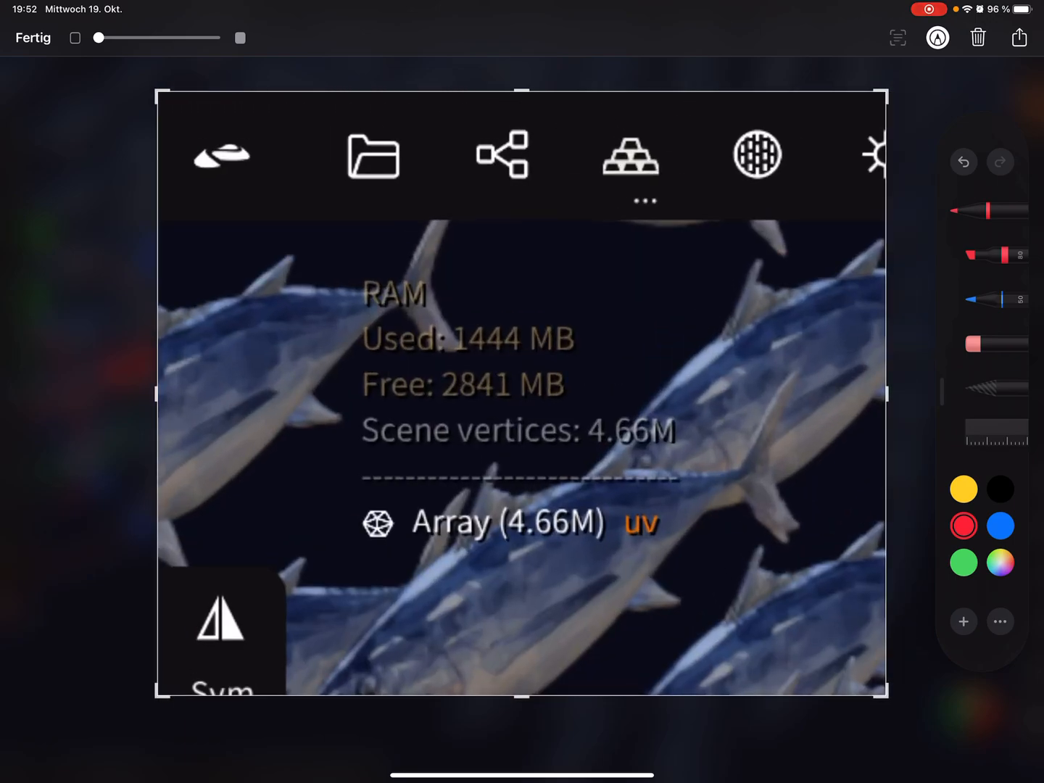
- Mark up the screenshot showing 4.66M scene vertices and 1444 MB of RAM
left_click_drag(572, 453, 696, 453)
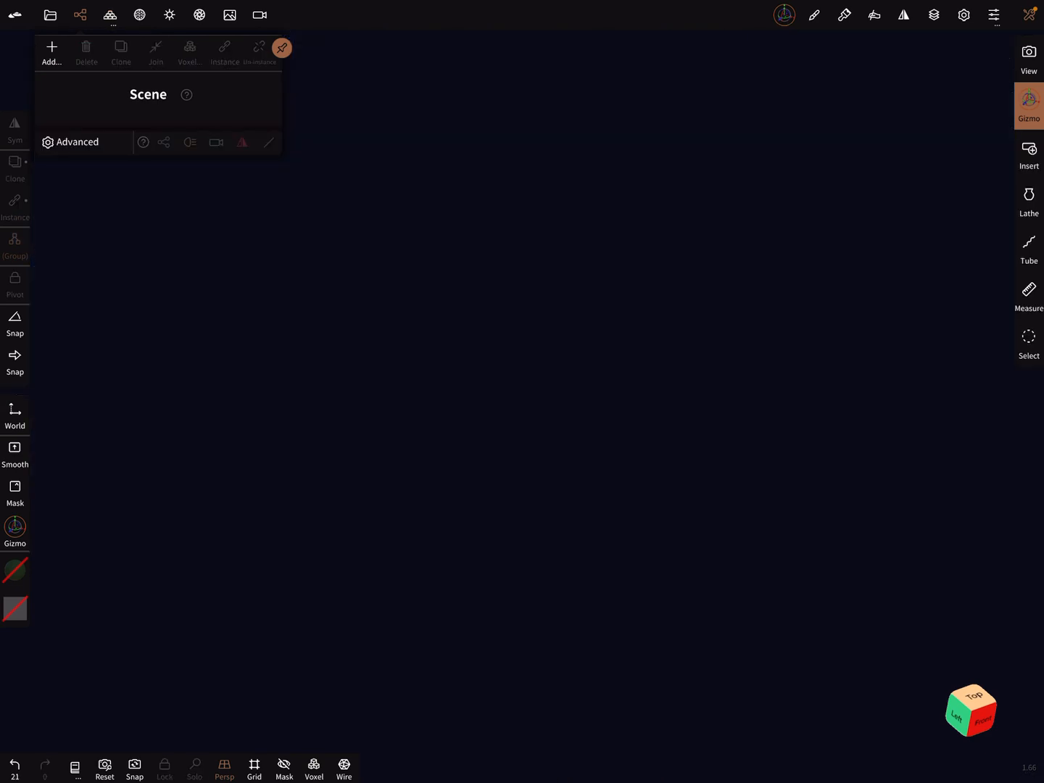
- Add a sphere, subdivide it in Multires to about 393k vertices, and confirm the Auto Save
left_click(52, 51)
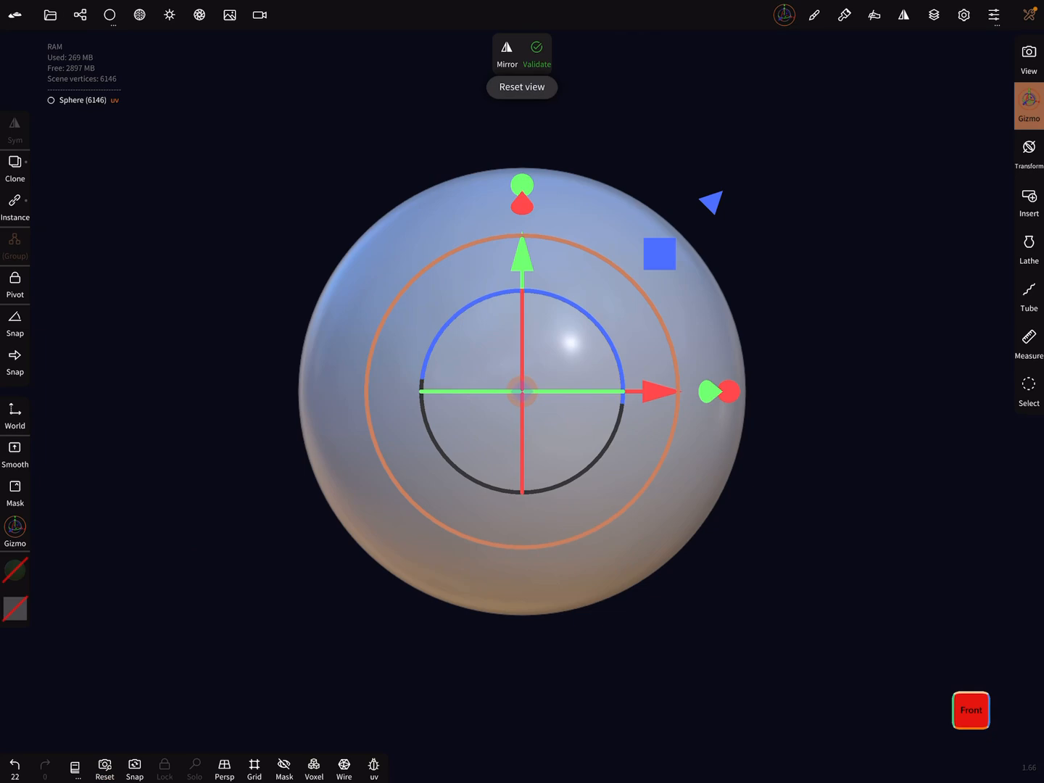
left_click(344, 769)
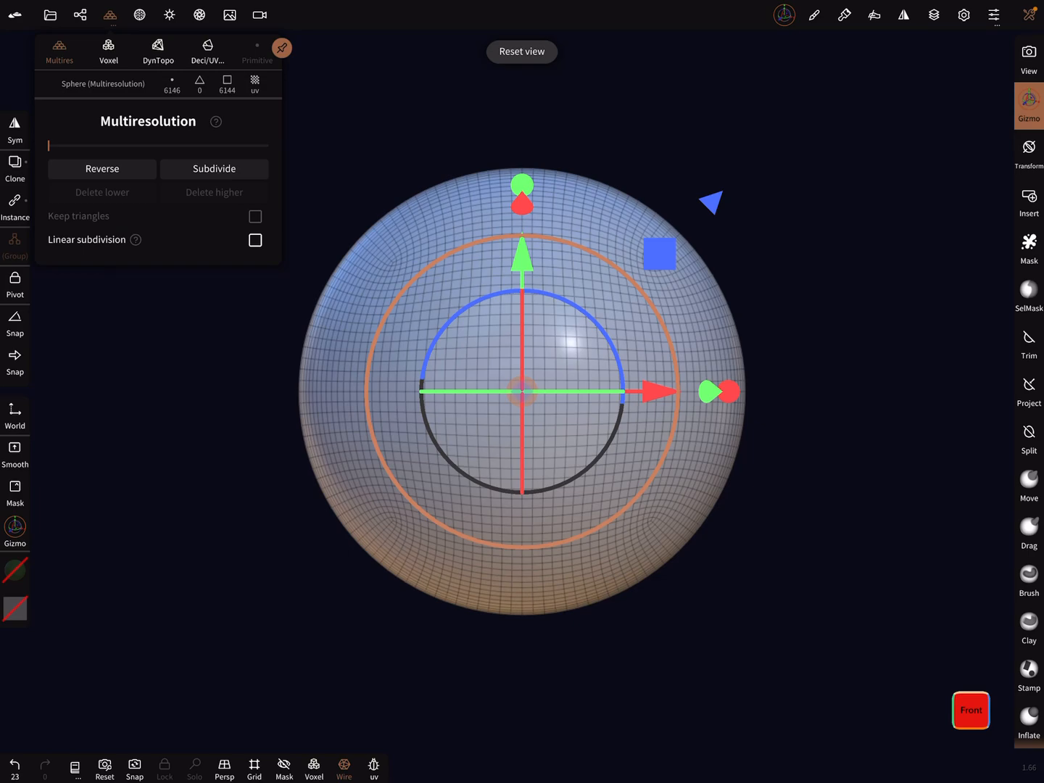
left_click(213, 169)
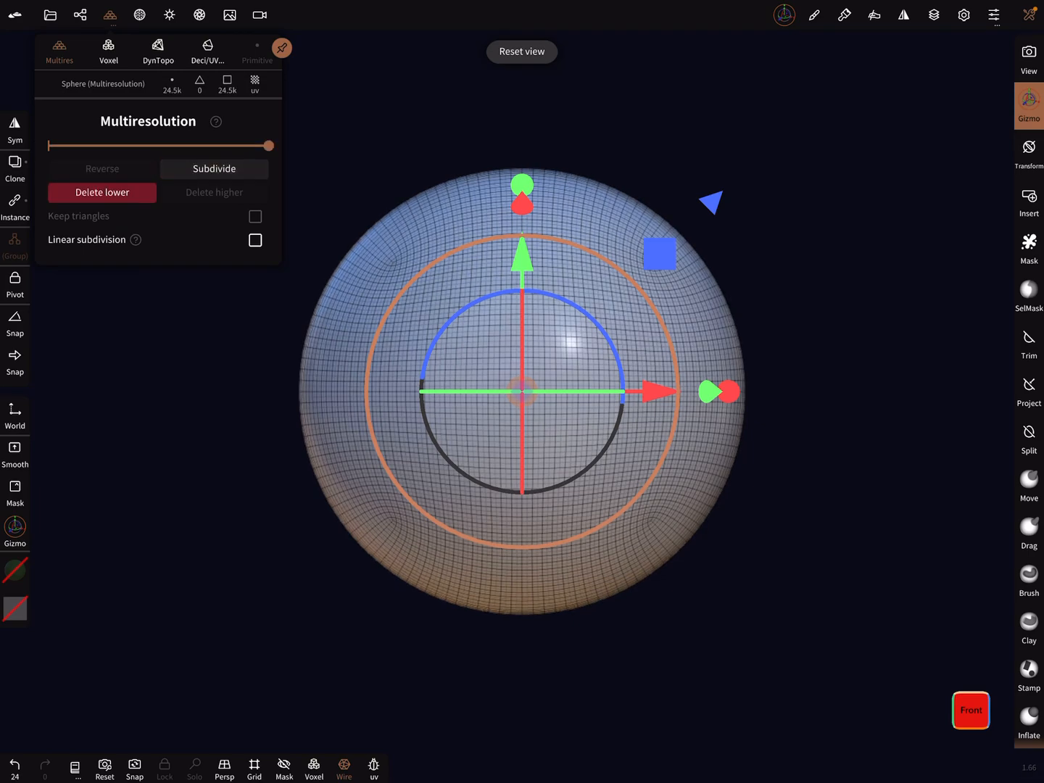
left_click(215, 169)
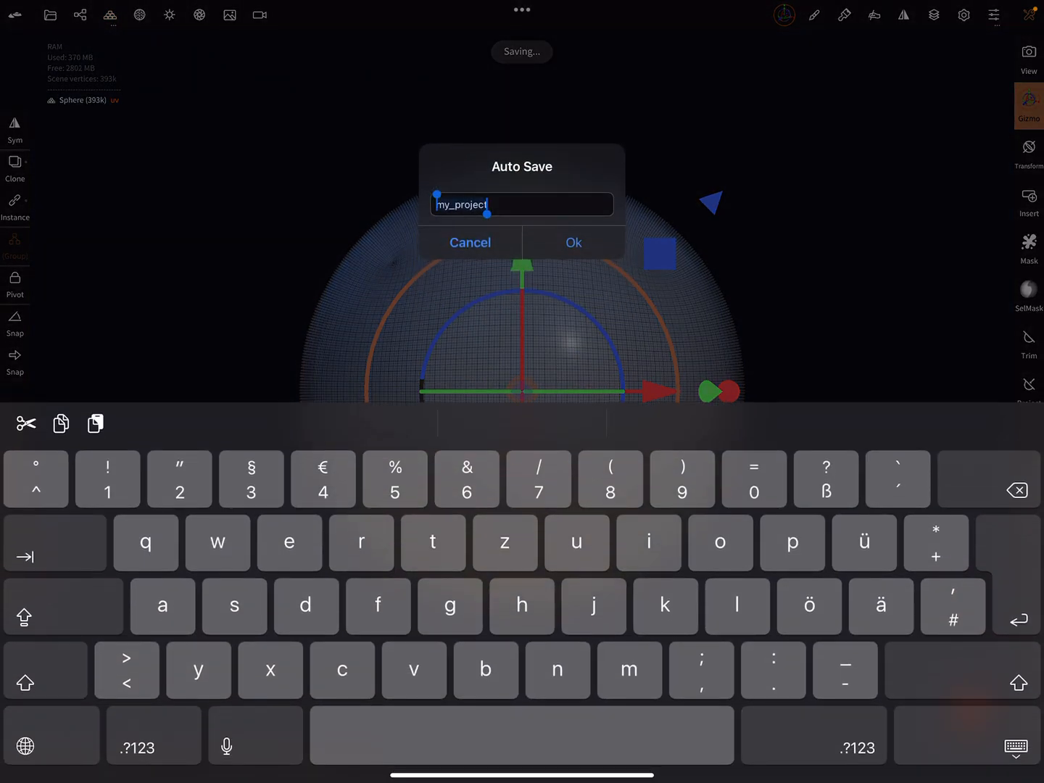
left_click(575, 242)
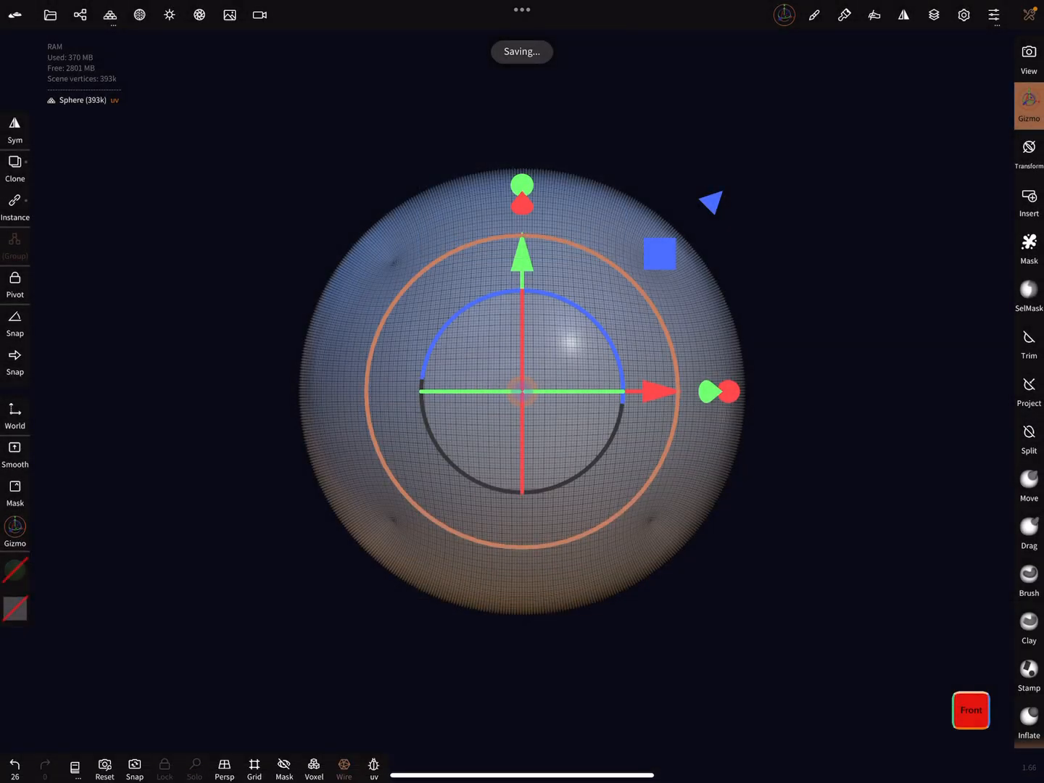
left_click(1029, 202)
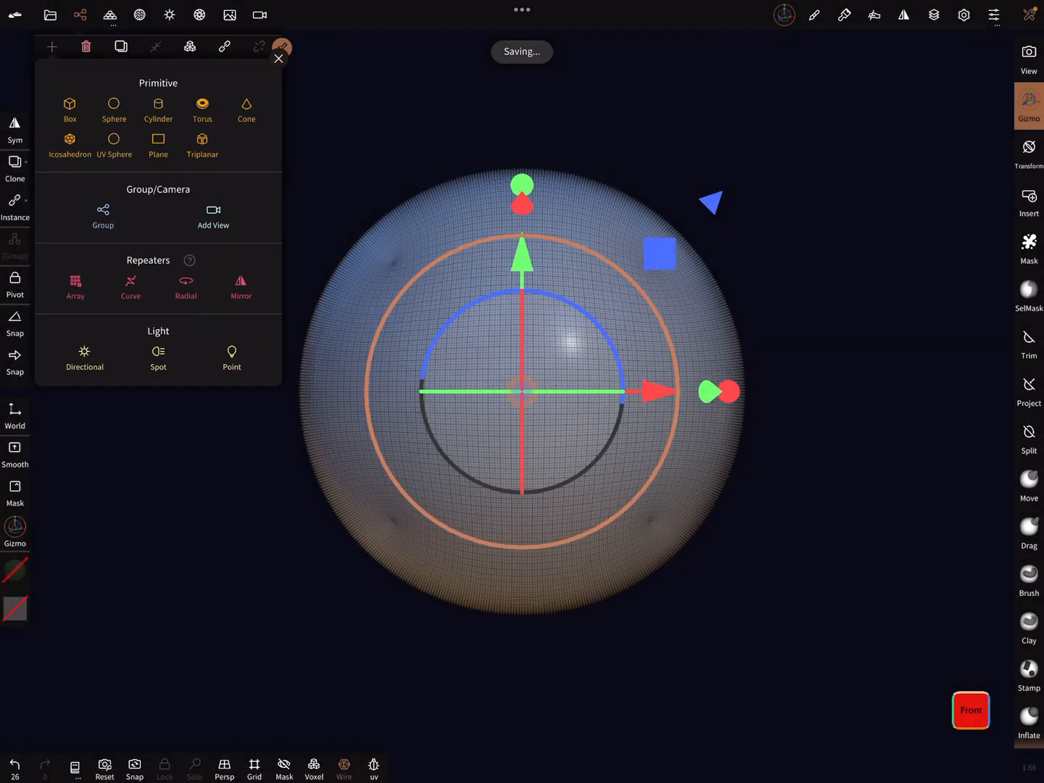
- Wrap the sphere in an Array with Count X 31 (offset 1.09) and Count Y 4
left_click(76, 284)
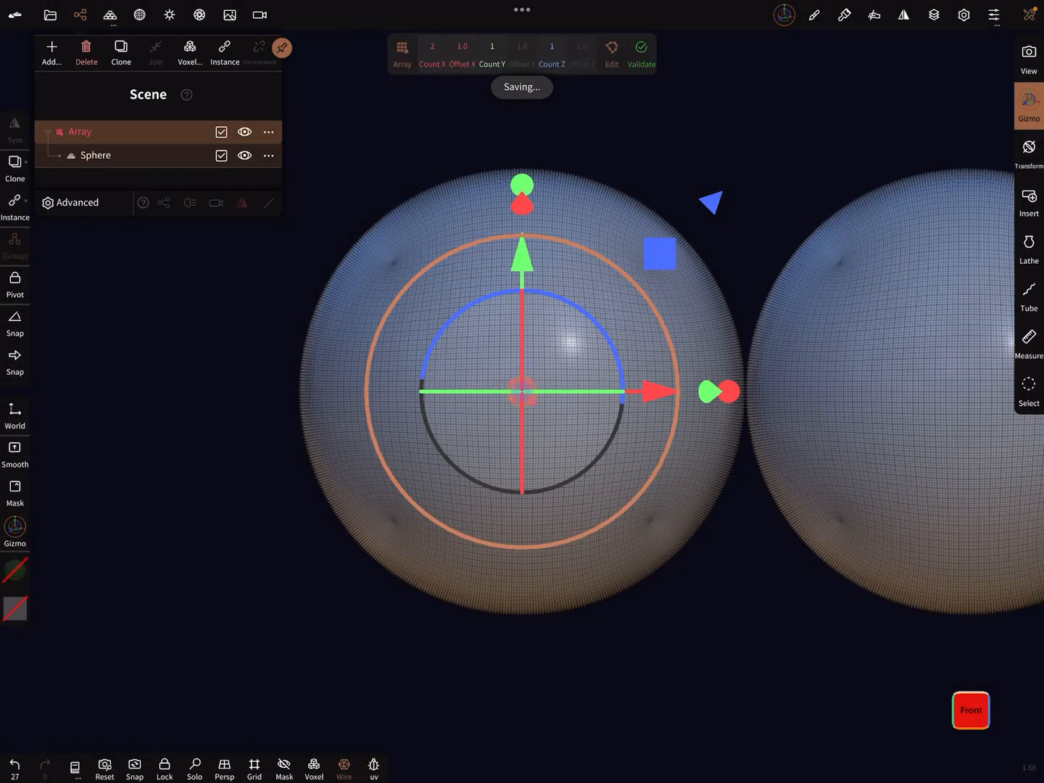
left_click(432, 47)
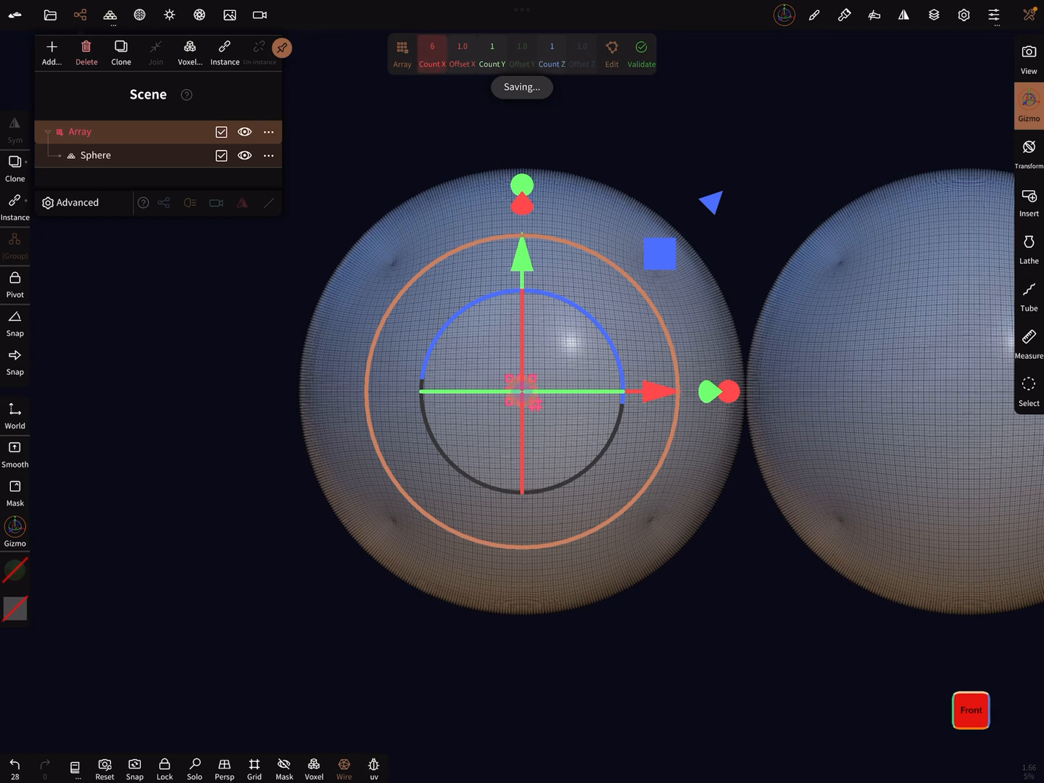
left_click_drag(464, 47, 464, 47)
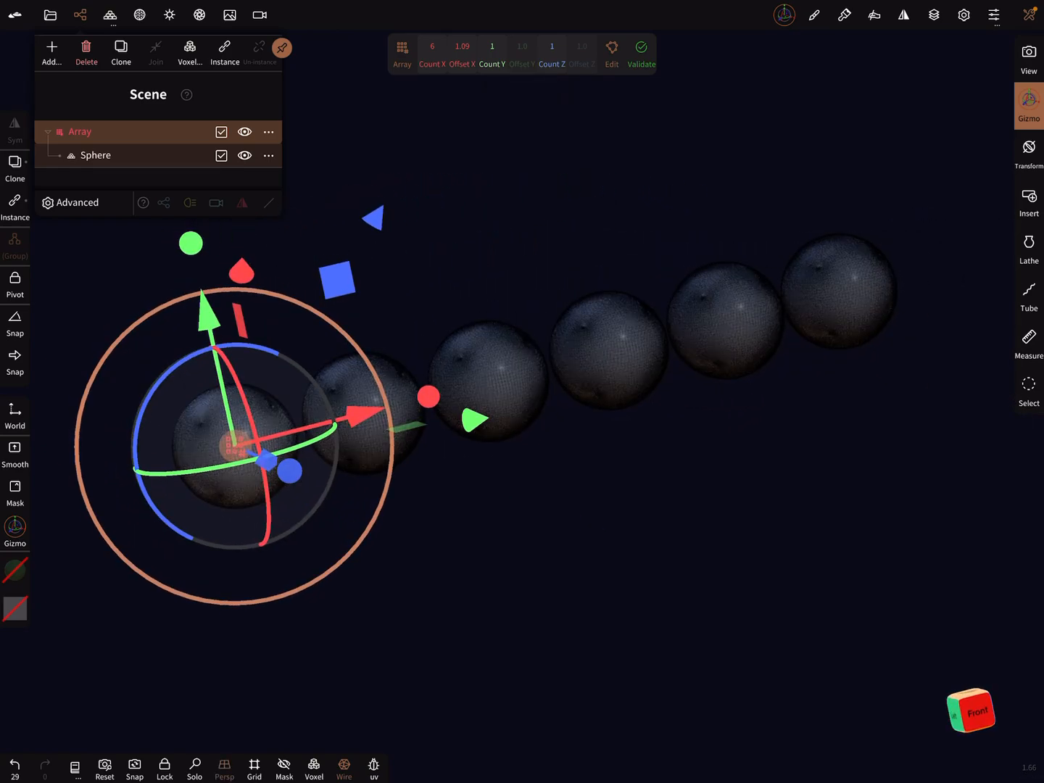
left_click(432, 47)
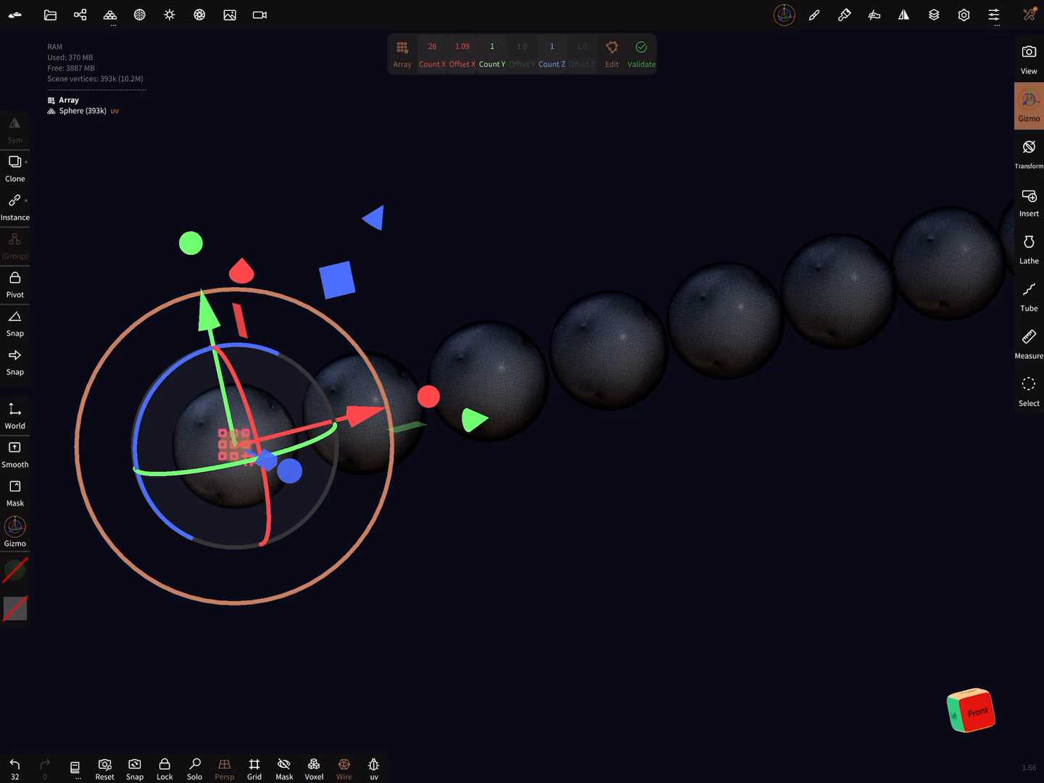
left_click(433, 46)
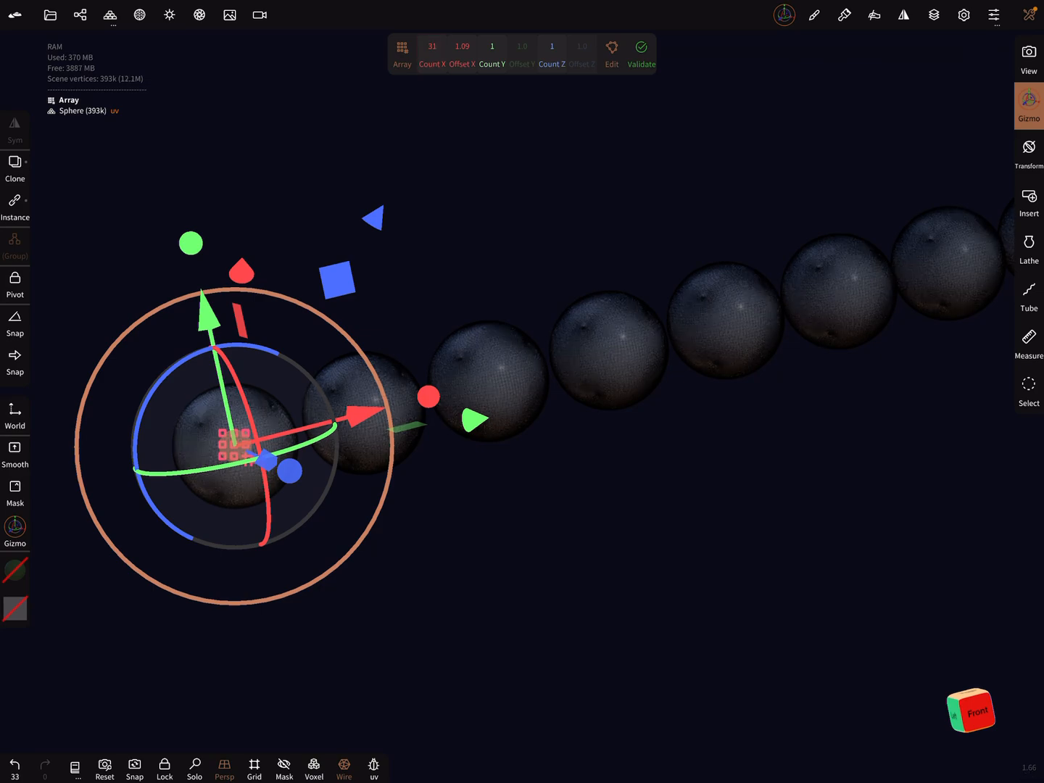
left_click(492, 47)
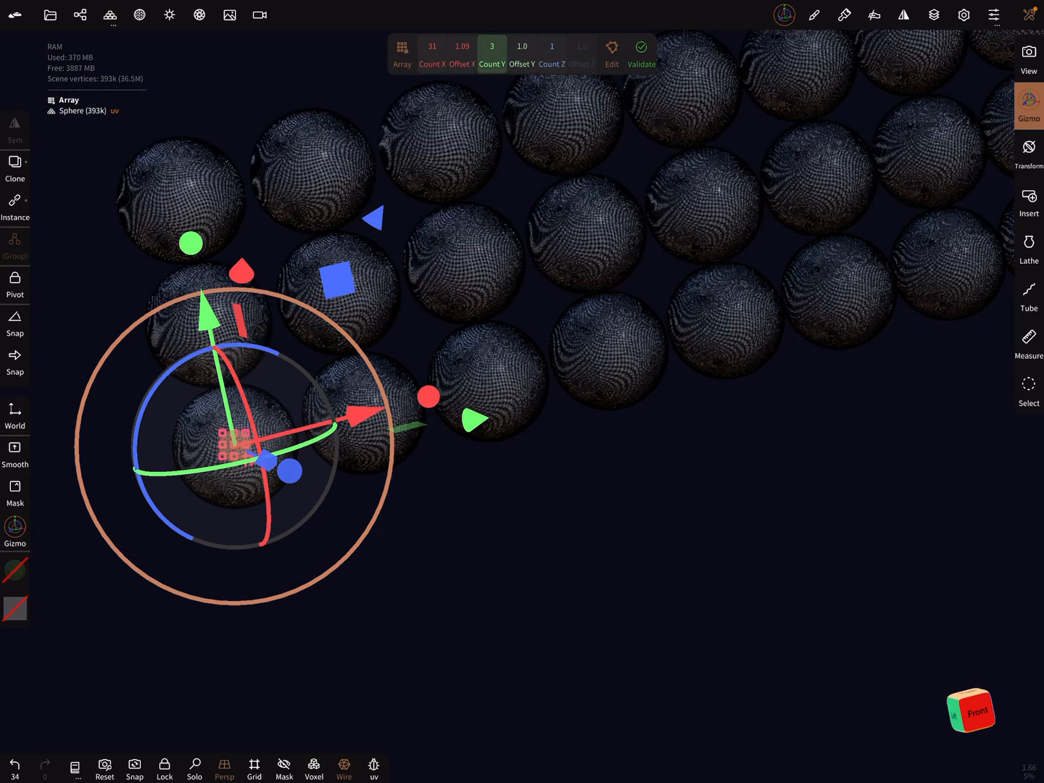
left_click(491, 47)
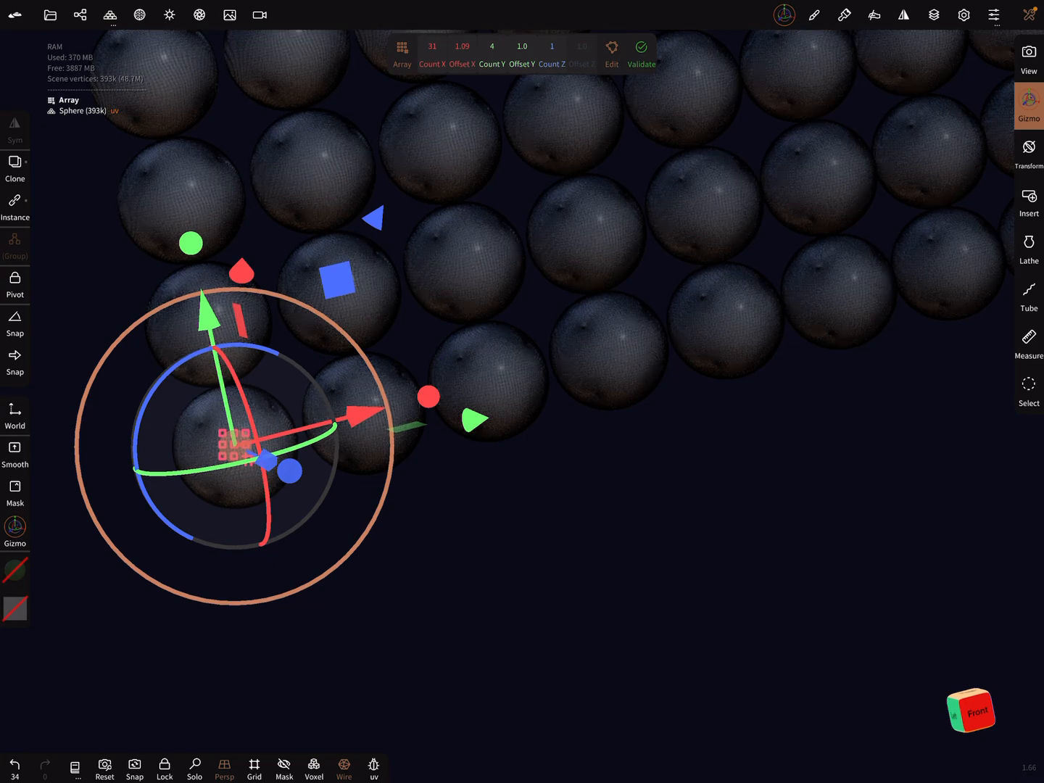